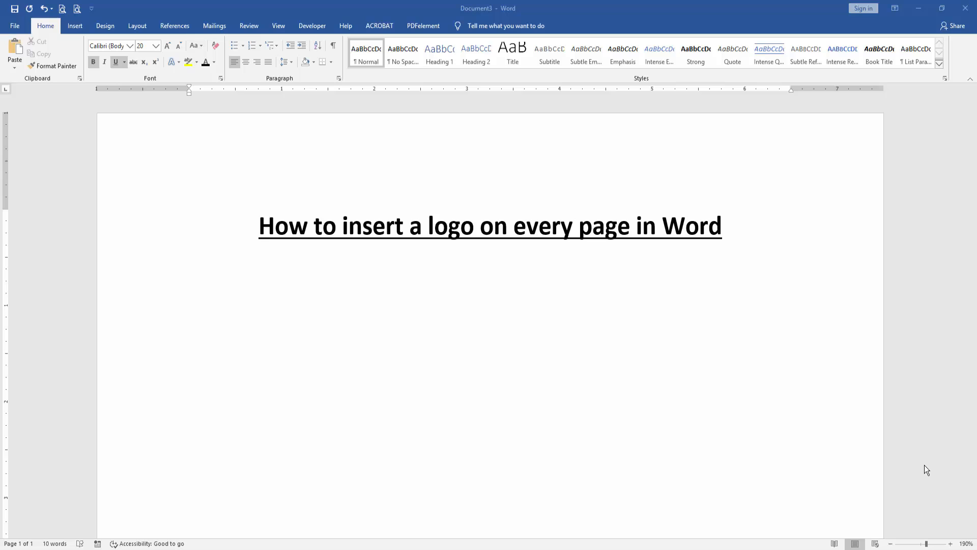
mouse_move(636, 369)
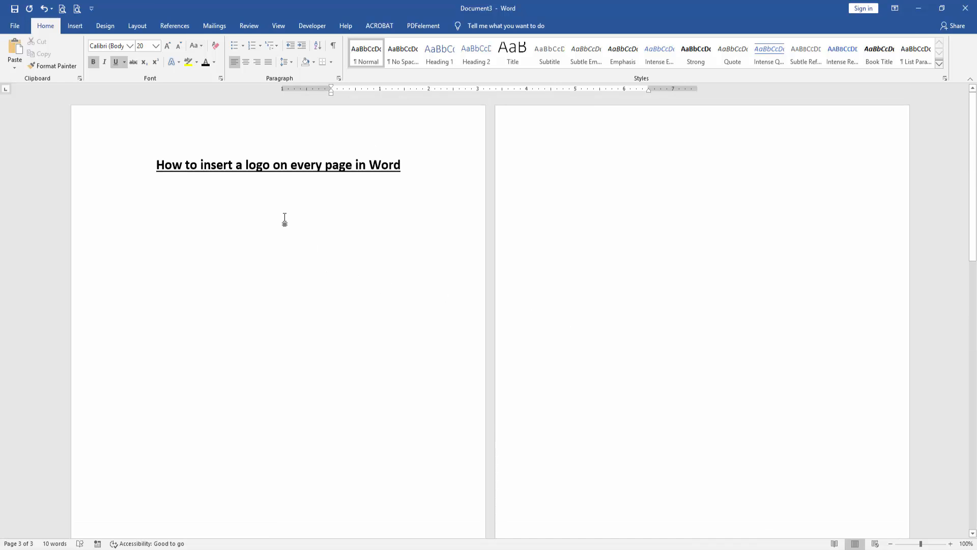
- Insert the Blank built-in header on the document's pages
left_click(74, 25)
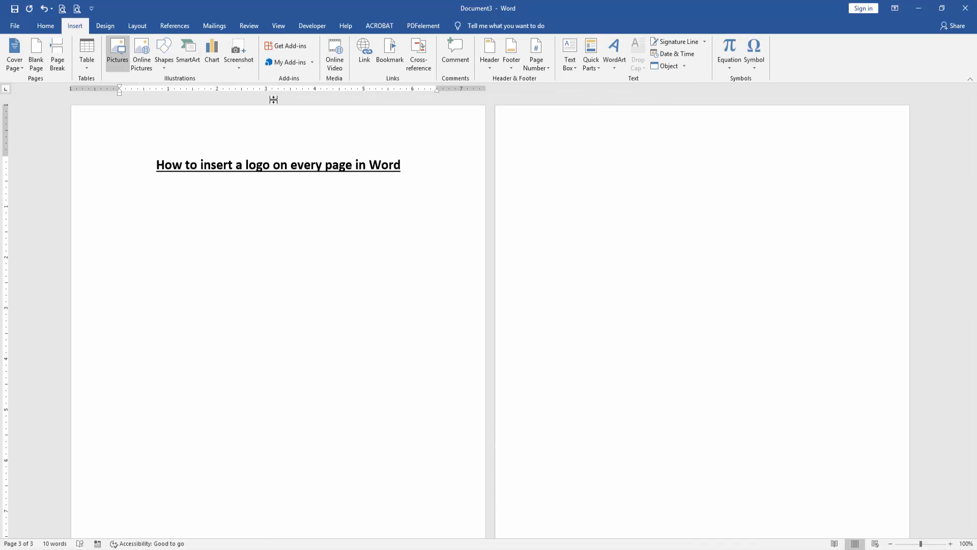
left_click(489, 53)
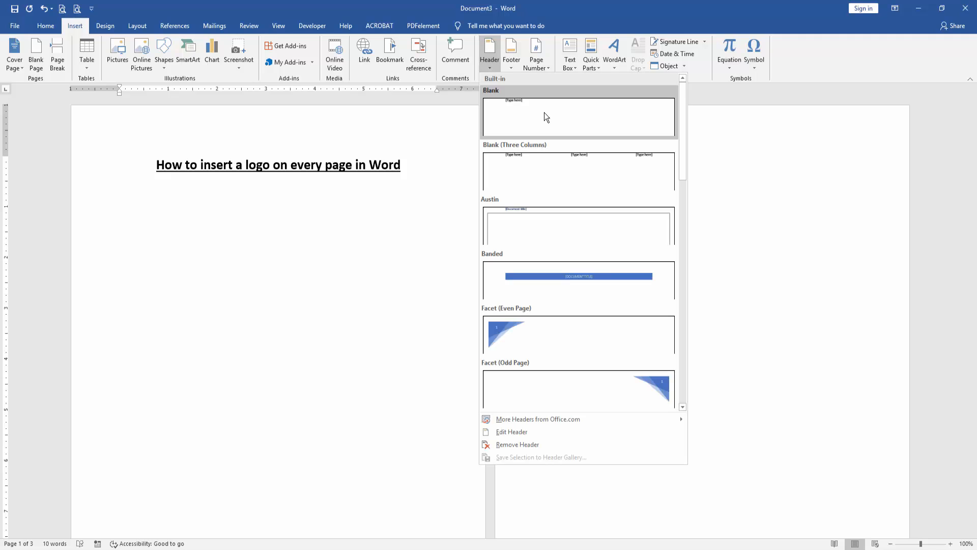
left_click(578, 117)
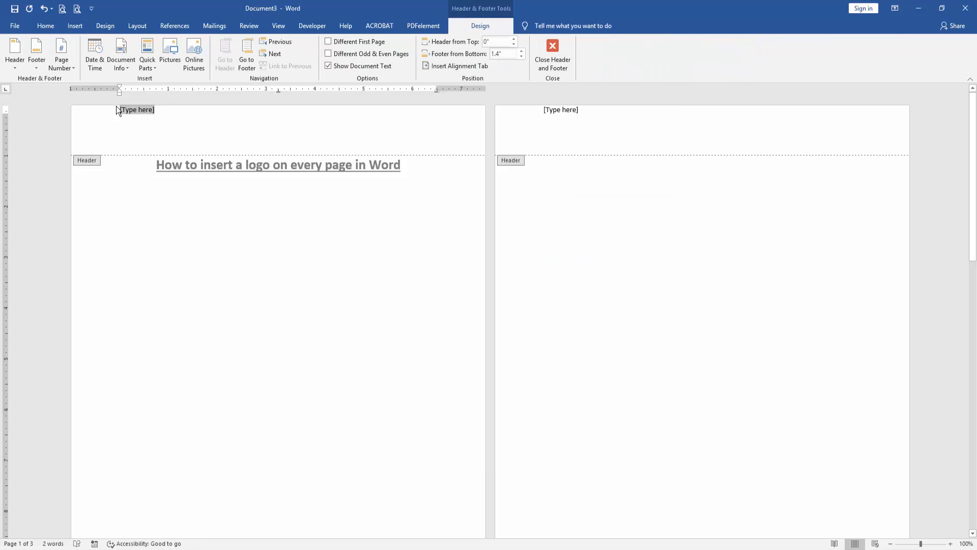
- Insert the Screenshot_1 red PDF Tutorial logo picture into the header
left_click(74, 25)
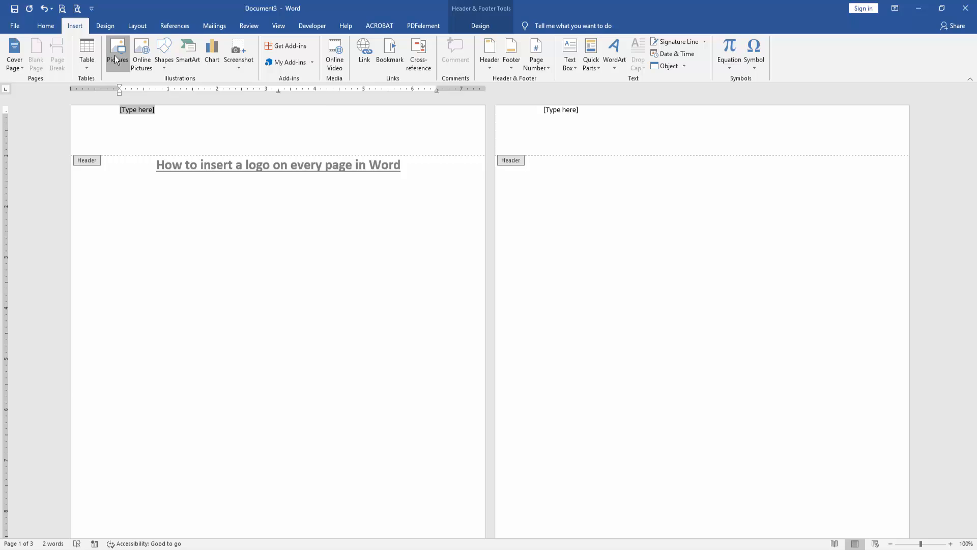
left_click(117, 53)
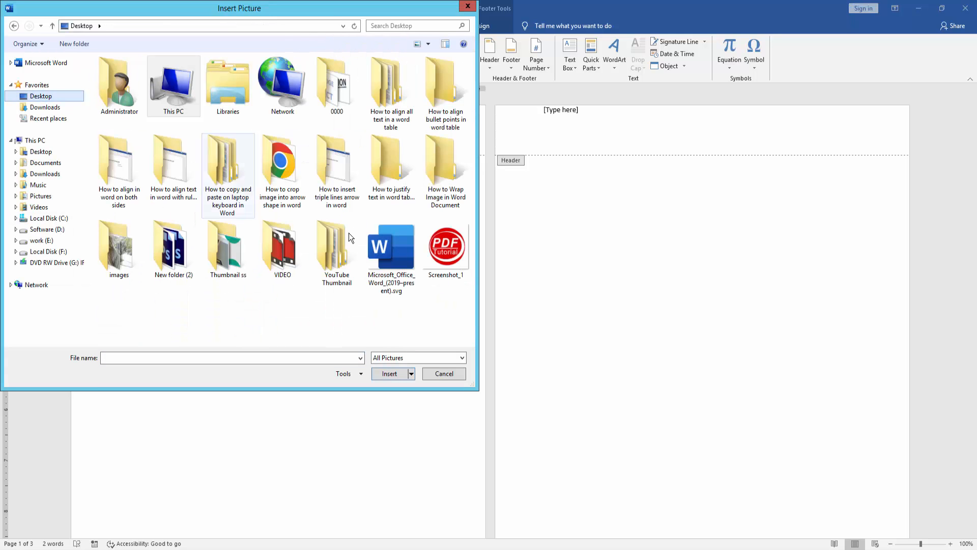
left_click(445, 247)
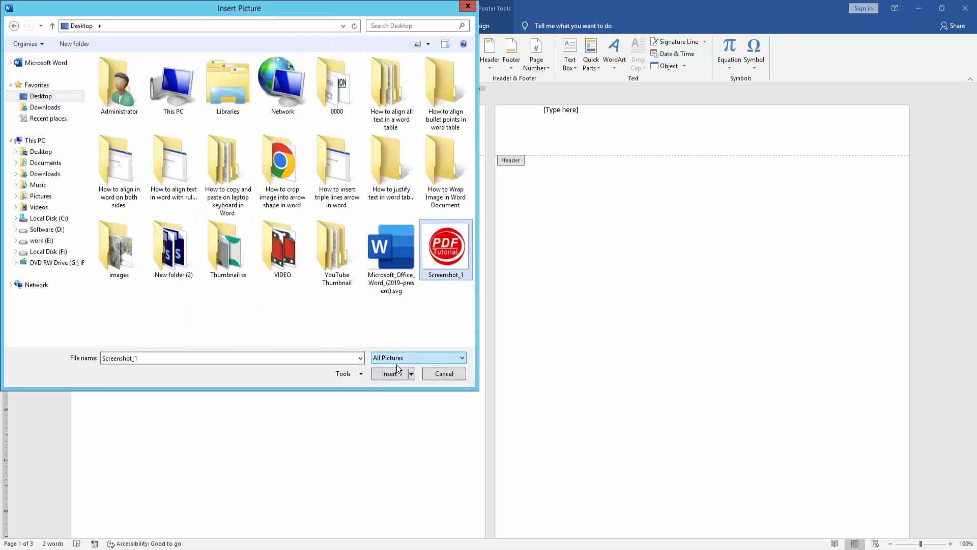
left_click(390, 373)
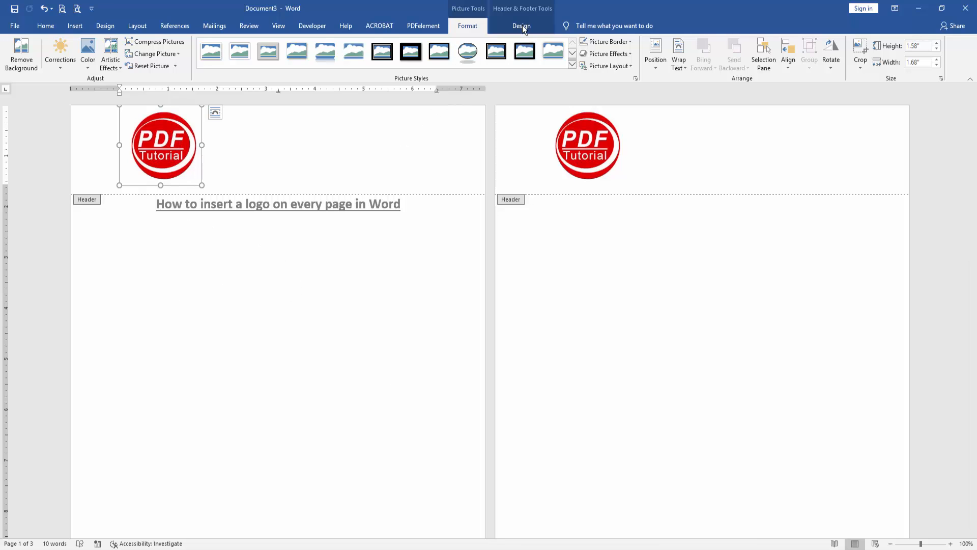
- Close Header and Footer from the Design tab to return to the body
left_click(522, 26)
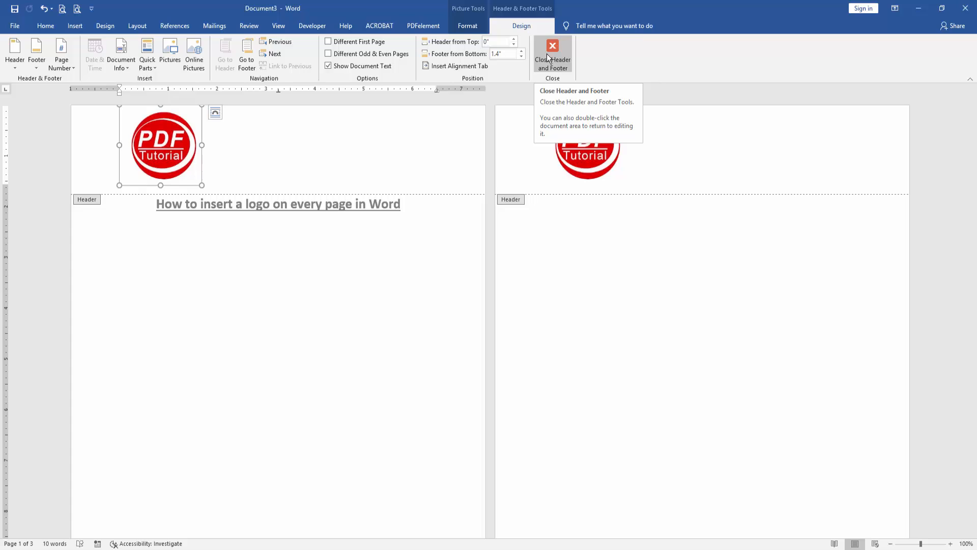
left_click(552, 53)
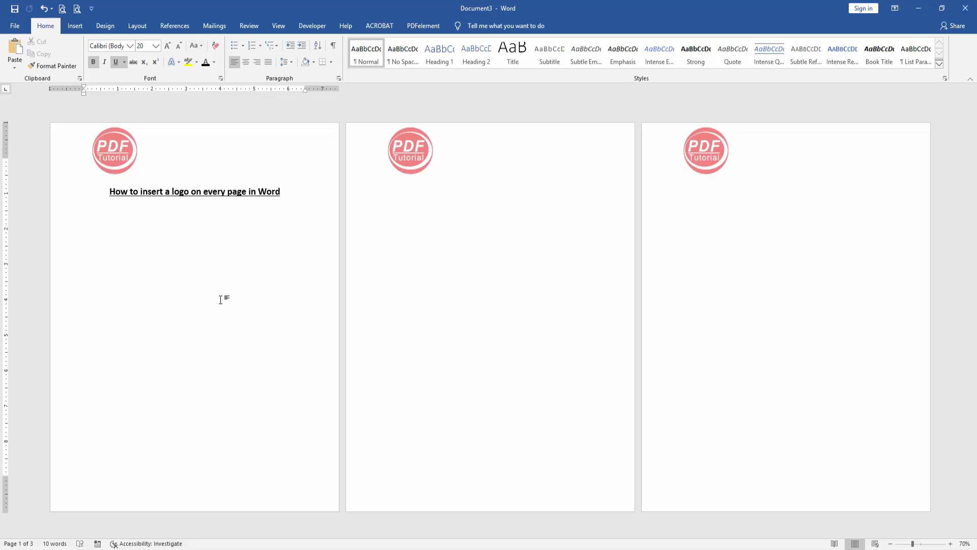
left_click(153, 208)
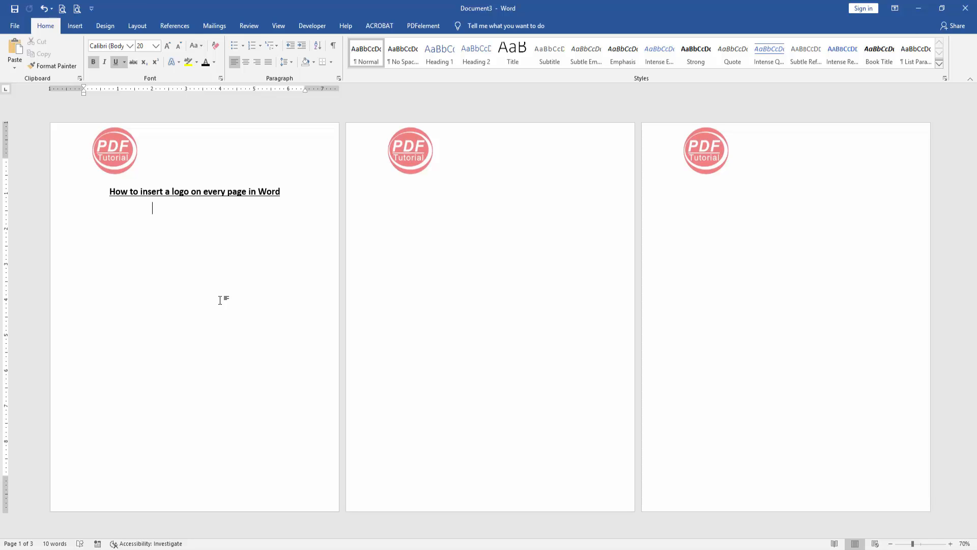